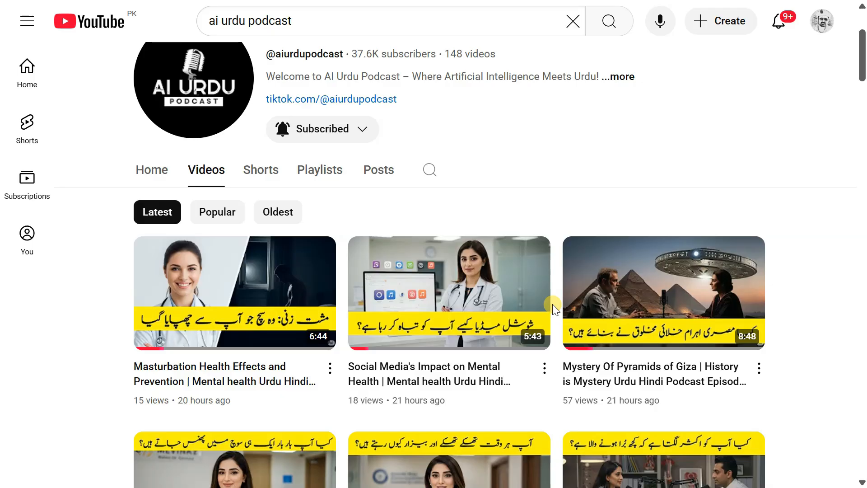
Send Gemini the request for a NotebookLM podcast guide article and read through its response.
{"action": "scroll", "scroll_direction": "down", "scroll_amount": 3}
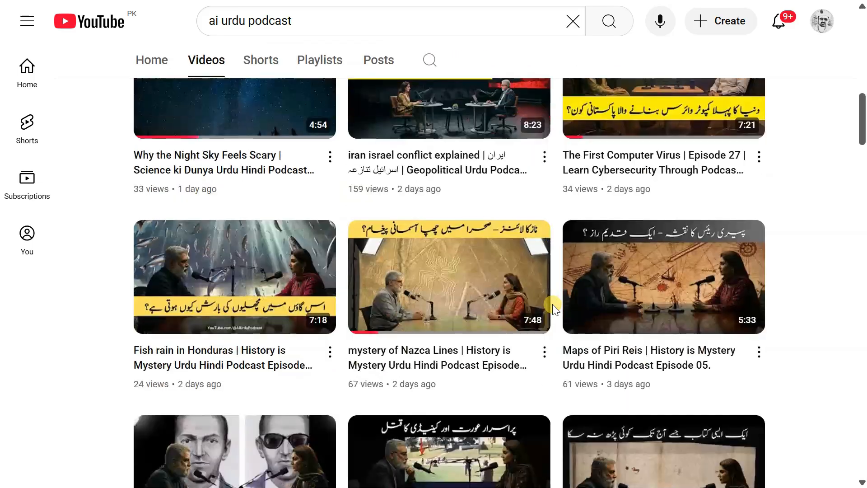
{"action": "scroll", "scroll_direction": "down", "scroll_amount": 3}
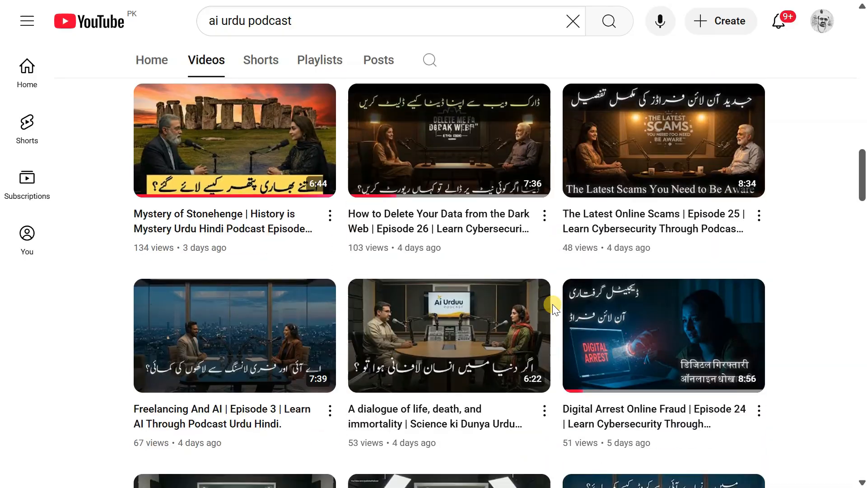
{"action": "scroll", "scroll_direction": "down", "scroll_amount": 3}
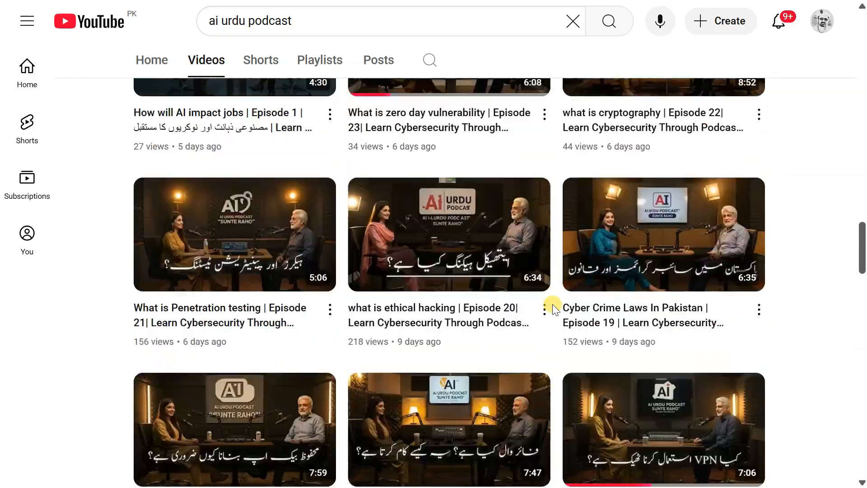
{"action": "scroll", "scroll_direction": "down", "scroll_amount": 3}
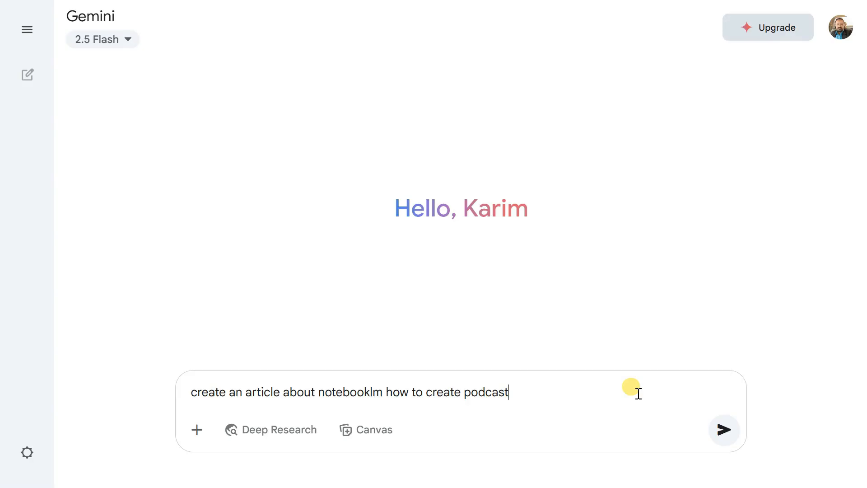
{"action": "left_click", "coordinate": [723, 430]}
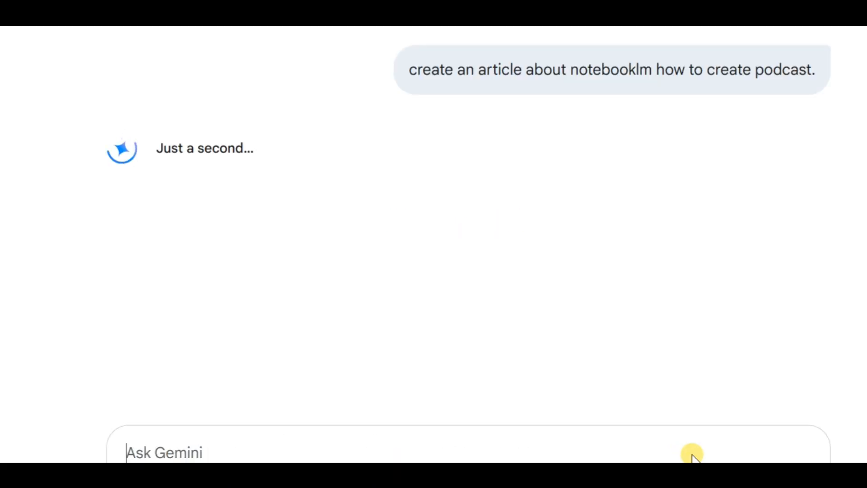
{"action": "mouse_move", "coordinate": [693, 452]}
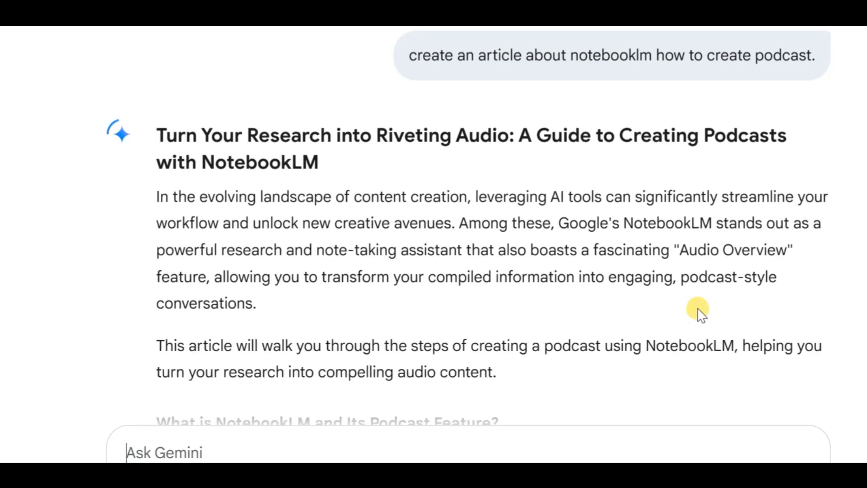
{"action": "scroll", "scroll_direction": "down", "scroll_amount": 3}
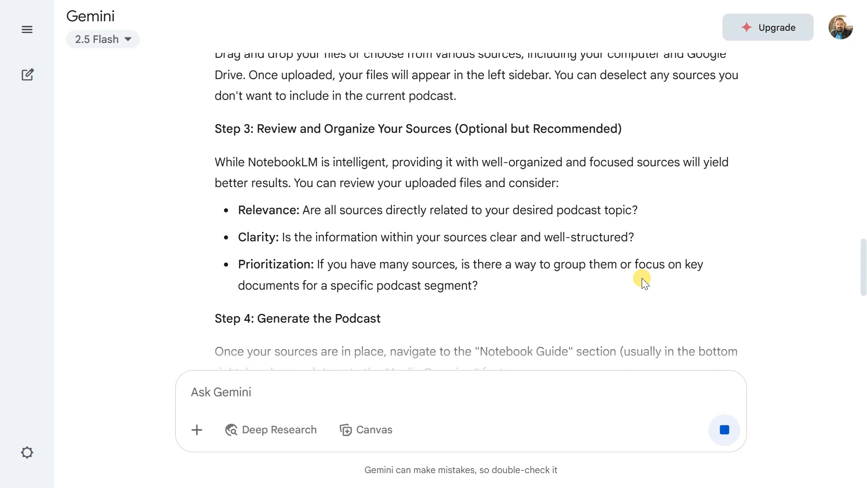
{"action": "scroll", "scroll_direction": "down", "scroll_amount": 3}
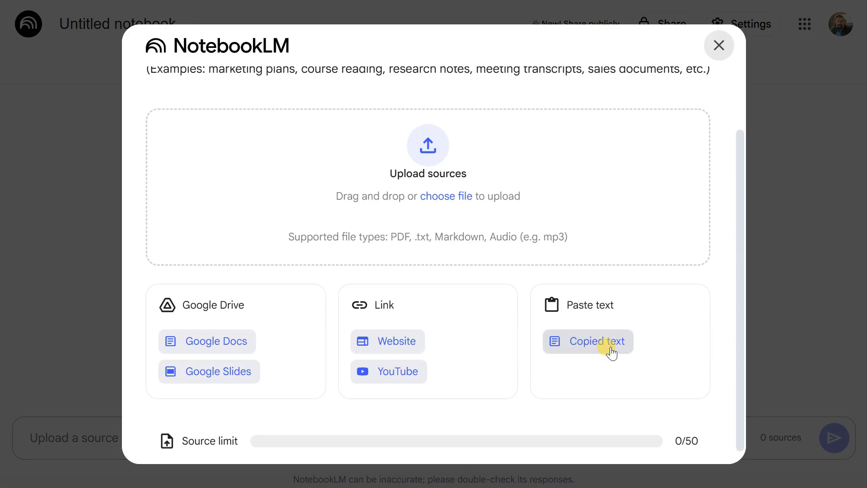
Add the copied Gemini article as a pasted-text source in the new notebook.
{"action": "left_click", "coordinate": [596, 340]}
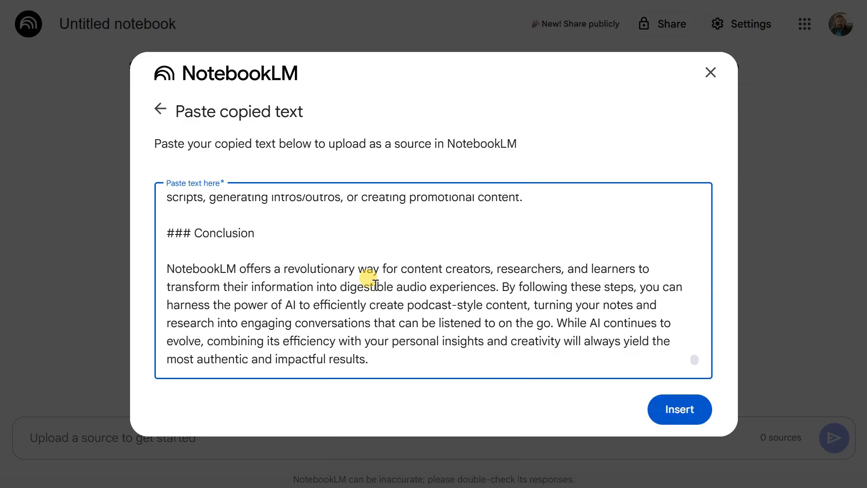
{"action": "left_click", "coordinate": [678, 409]}
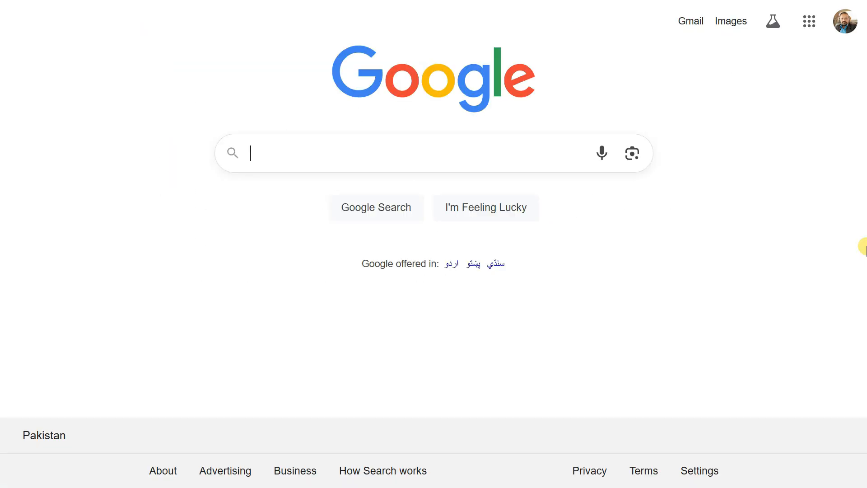
Begin the Google query 'what is notebooklm' in the search box.
{"action": "type", "text": "what is"}
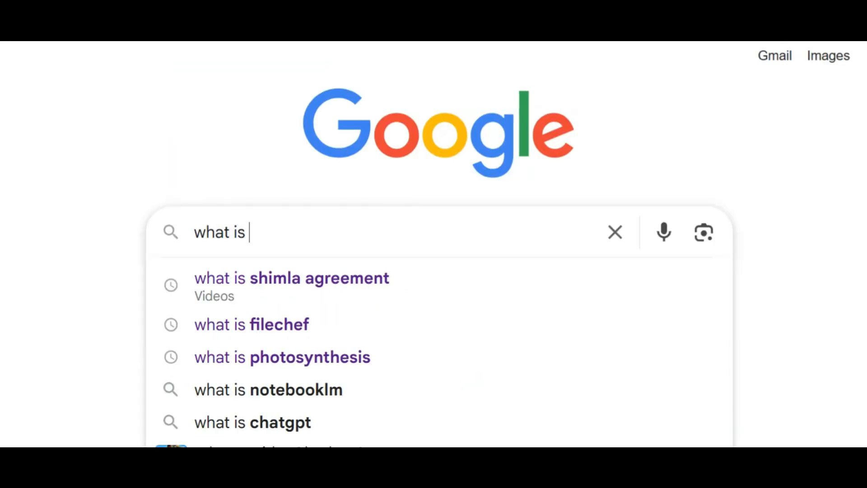
{"action": "type", "text": "noteb"}
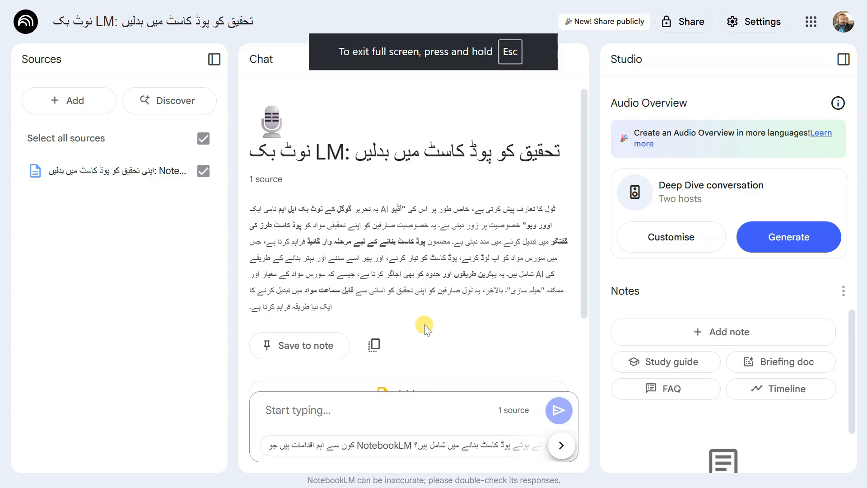
{"action": "mouse_move", "coordinate": [73, 101]}
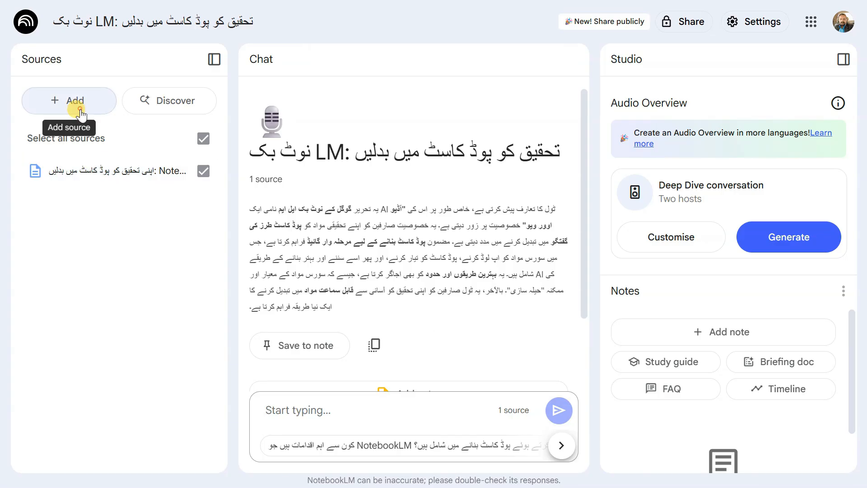
Add the blog.google NotebookLM article URL as the notebook's second source.
{"action": "left_click", "coordinate": [69, 100]}
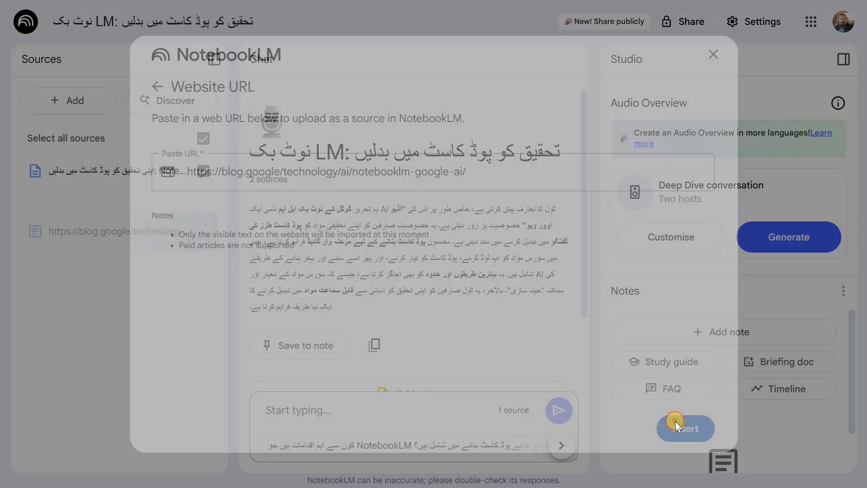
{"action": "left_click", "coordinate": [686, 428]}
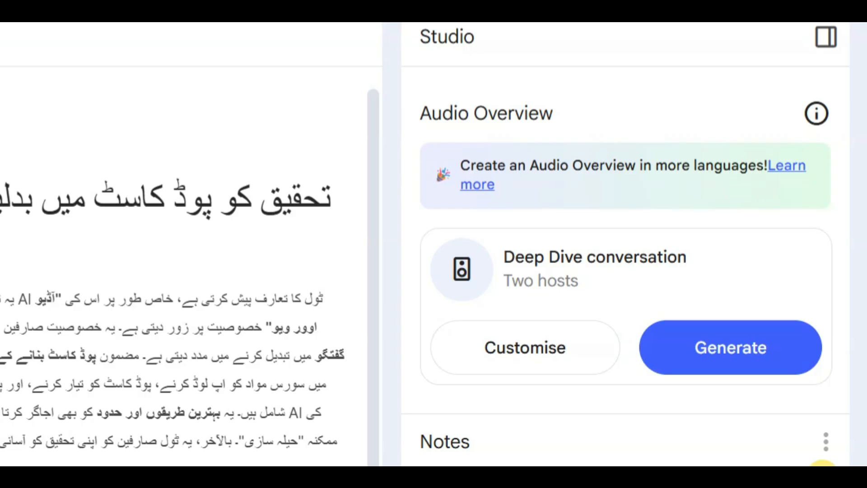
{"action": "left_click", "coordinate": [730, 347]}
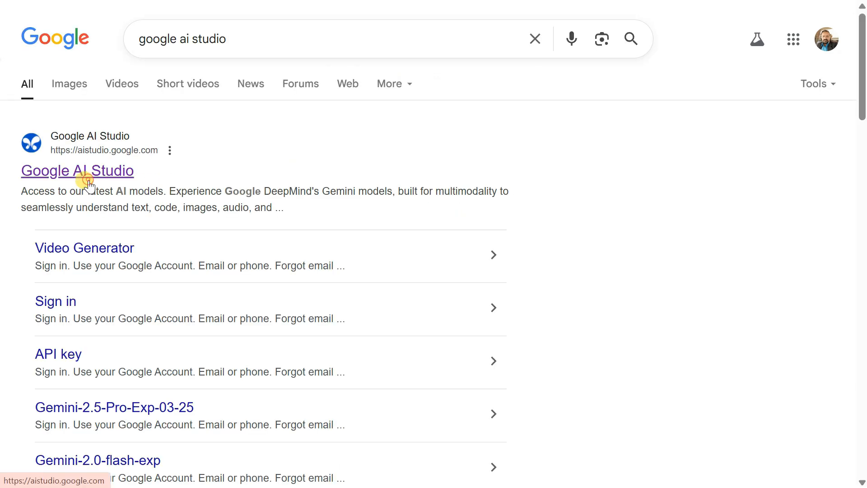
Go to the Google AI Studio website from the top search result.
{"action": "left_click", "coordinate": [78, 170]}
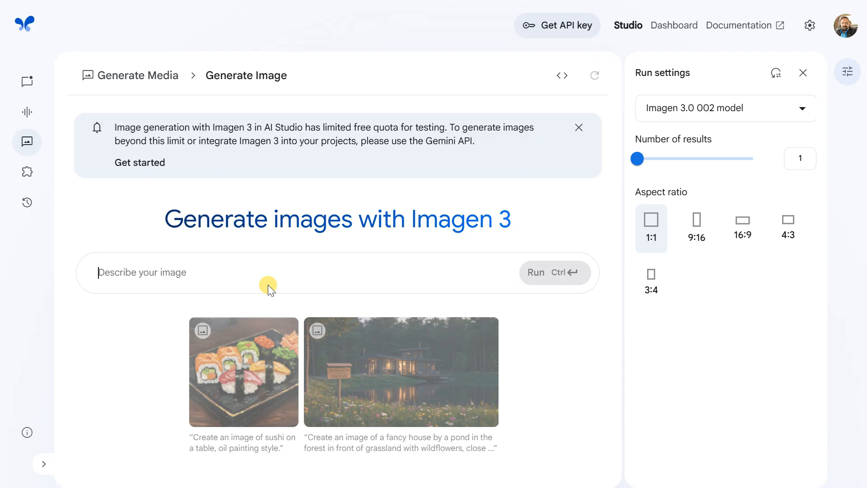
Generate a 16:9 podcast-studio image from the pasted description and download it.
{"action": "right_click", "coordinate": [268, 272]}
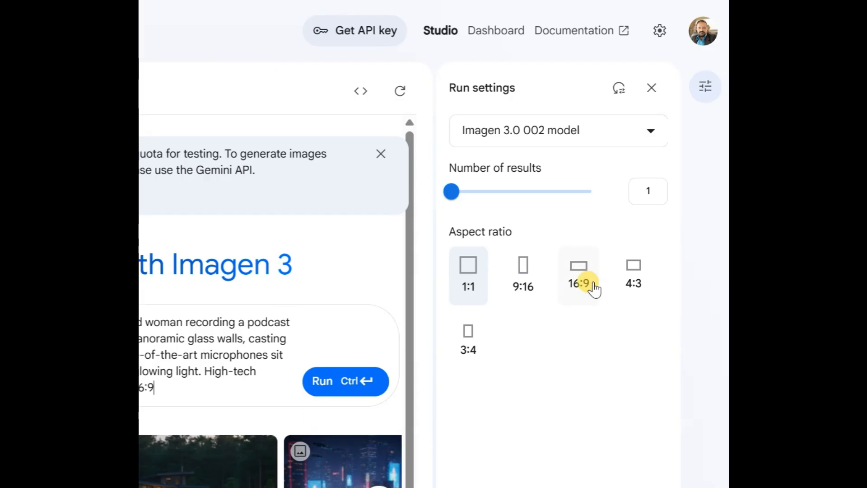
{"action": "left_click", "coordinate": [578, 275]}
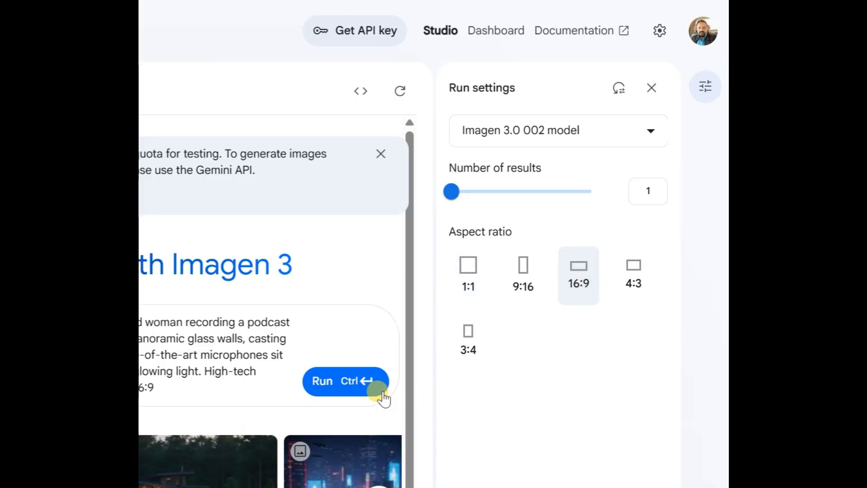
{"action": "left_click", "coordinate": [344, 380]}
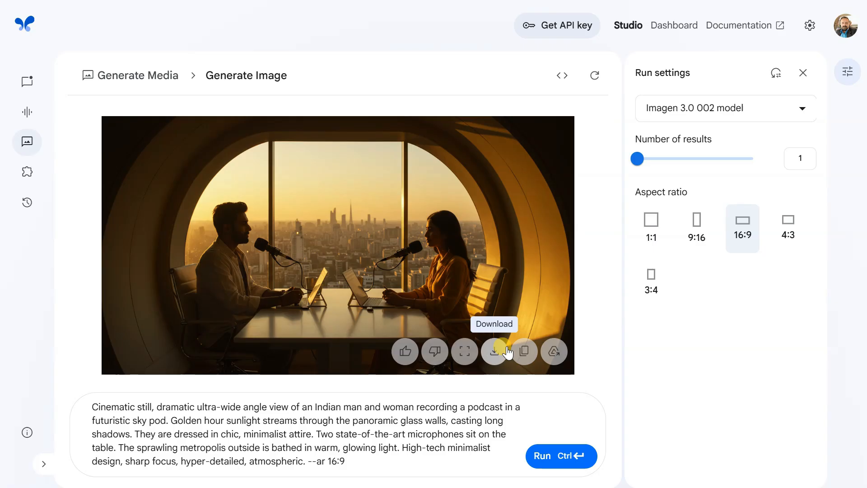
{"action": "left_click", "coordinate": [494, 352]}
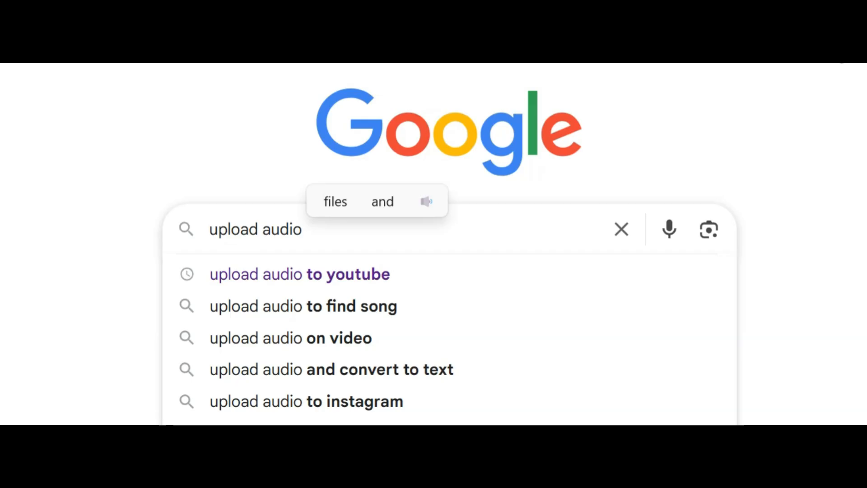
Search Google for 'upload audio to youtube'.
{"action": "type", "text": "to"}
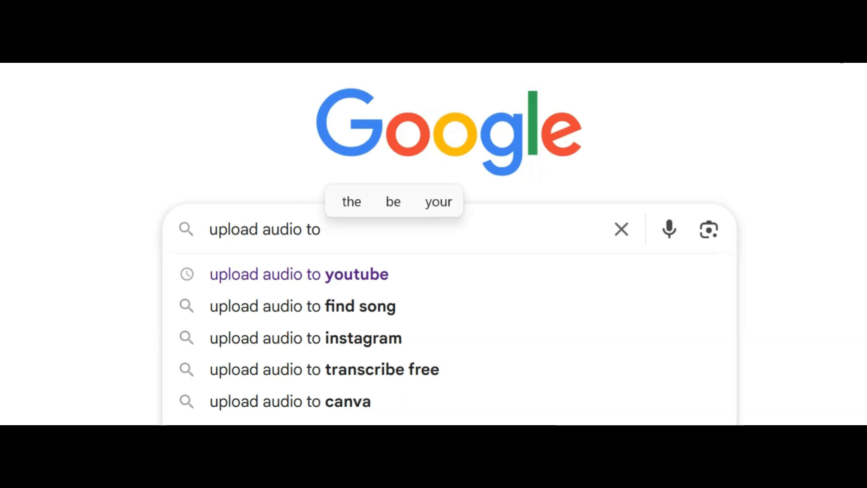
{"action": "type", "text": "youtu"}
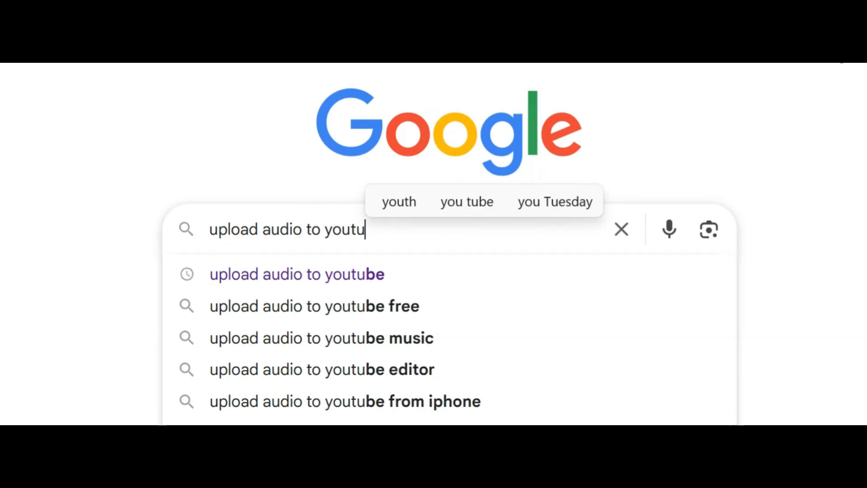
{"action": "type", "text": "be"}
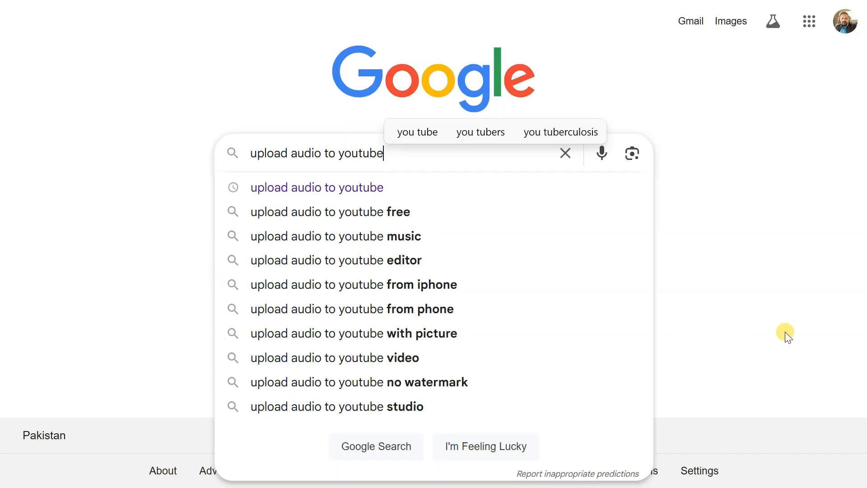
{"action": "mouse_move", "coordinate": [424, 198]}
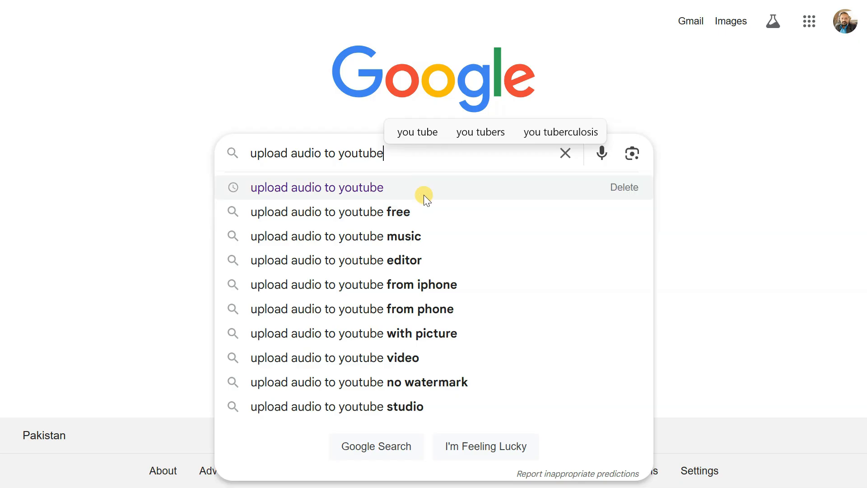
{"action": "left_click", "coordinate": [317, 187]}
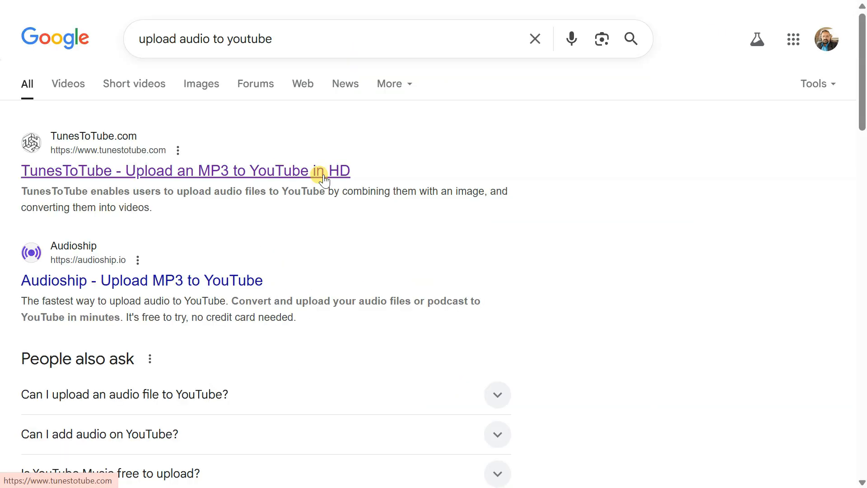
On TunesToTube, title and describe the upload 'How to create podcast video.'.
{"action": "left_click", "coordinate": [185, 171]}
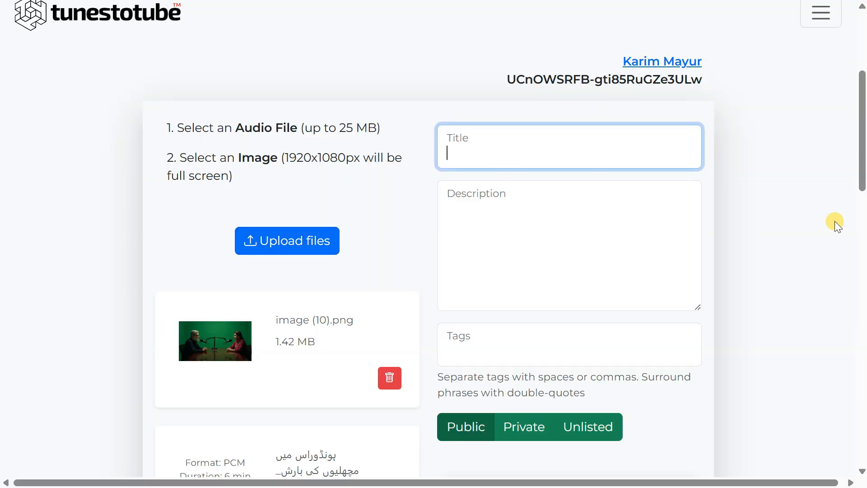
{"action": "type", "text": "How to create podcast video."}
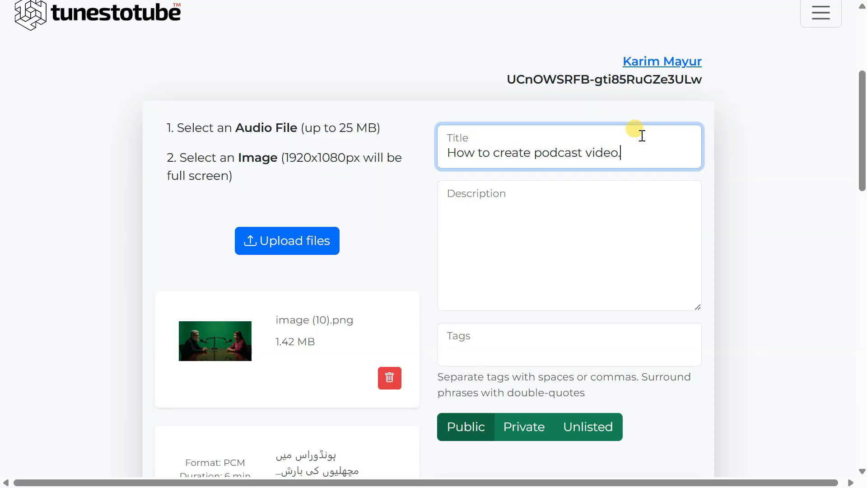
{"action": "type", "text": "How to create podcast video."}
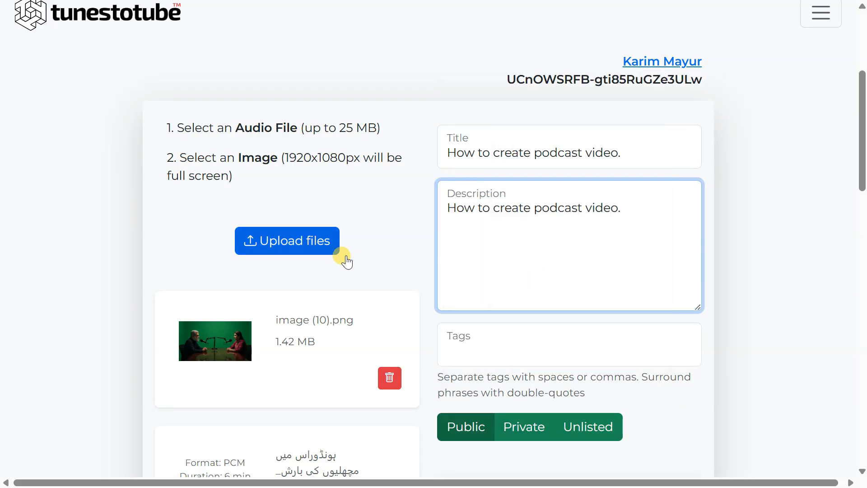
Select image (11) and the audio file from Downloads and start creating the video.
{"action": "left_click", "coordinate": [287, 240]}
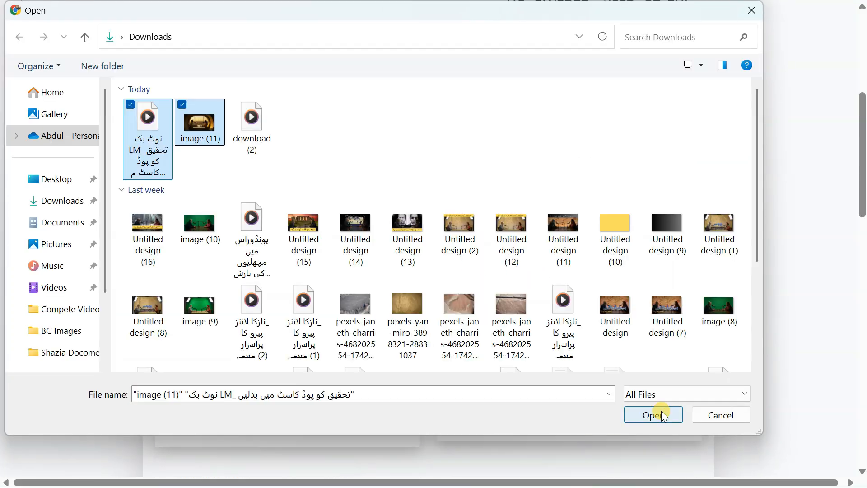
{"action": "left_click", "coordinate": [653, 415]}
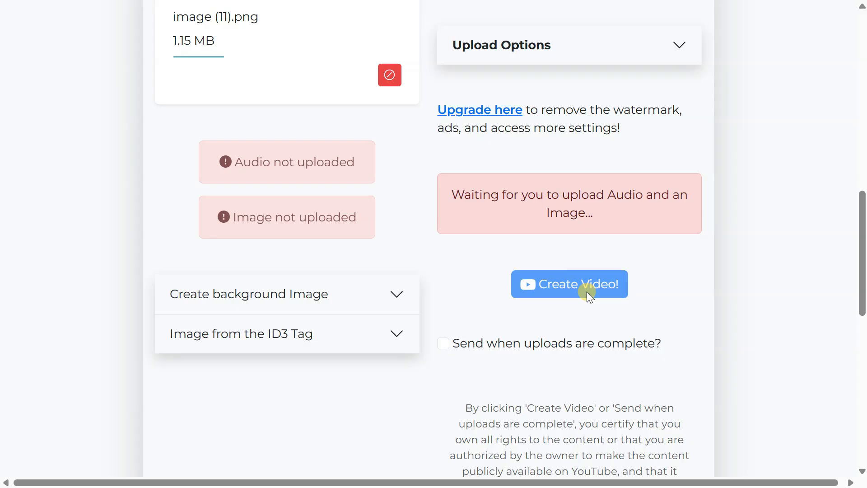
{"action": "left_click", "coordinate": [575, 472]}
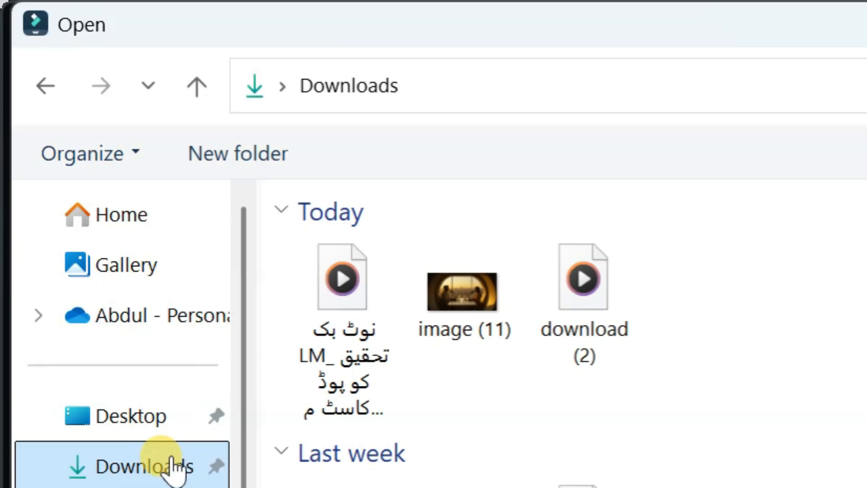
Import the podcast audio and image (11) from Downloads into Filmora's project media.
{"action": "left_click", "coordinate": [463, 292]}
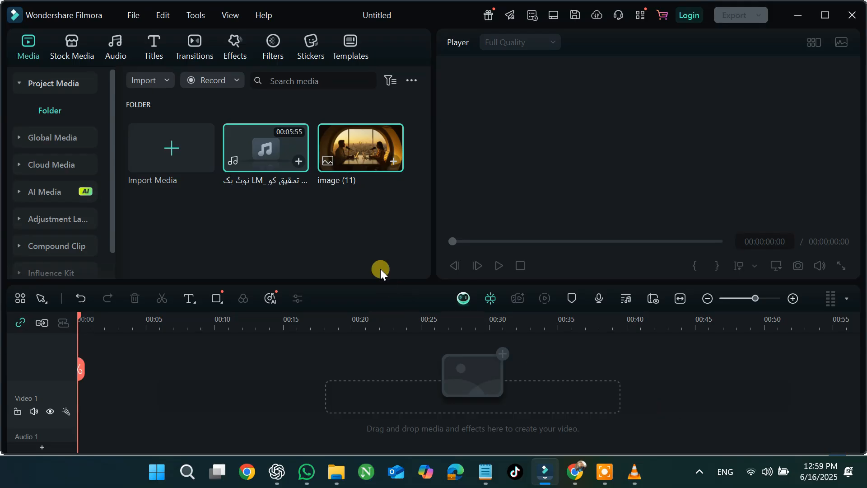
Place the image and audio on the timeline and stretch Audio Spectrum 03 across the clip.
{"action": "left_click_drag", "start_coordinate": [361, 147], "coordinate": [140, 404]}
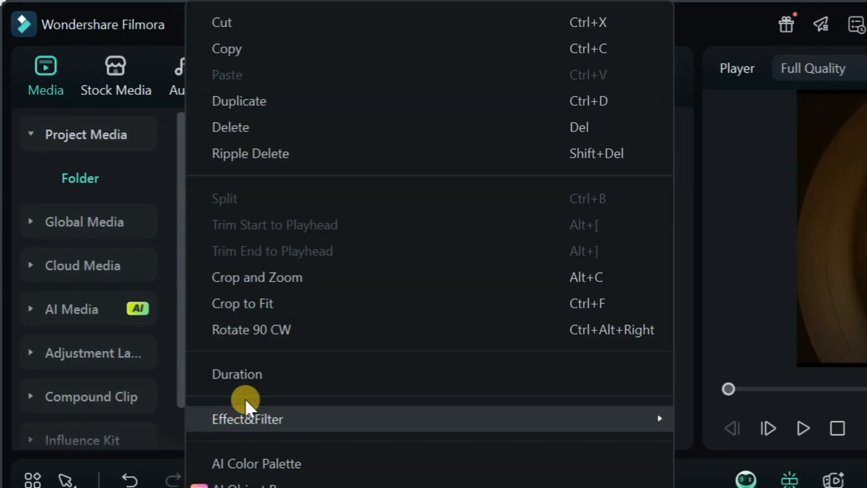
{"action": "mouse_move", "coordinate": [323, 312]}
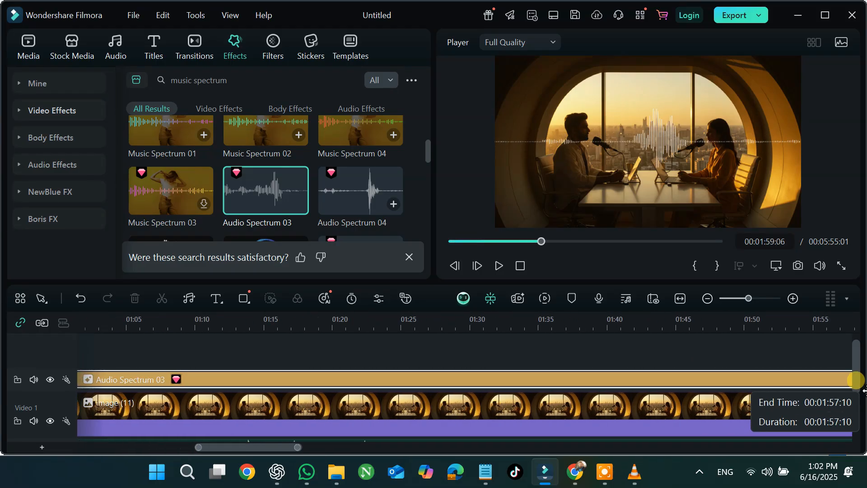
{"action": "left_click_drag", "start_coordinate": [541, 240], "coordinate": [704, 240]}
{"action": "type", "text": "lights"}
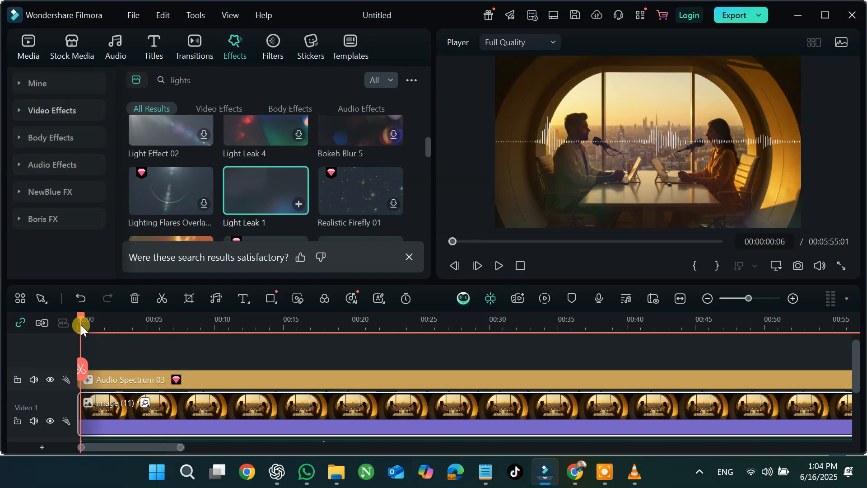
Preview the project from the start with the spectrum animating over the studio image.
{"action": "left_click", "coordinate": [497, 266]}
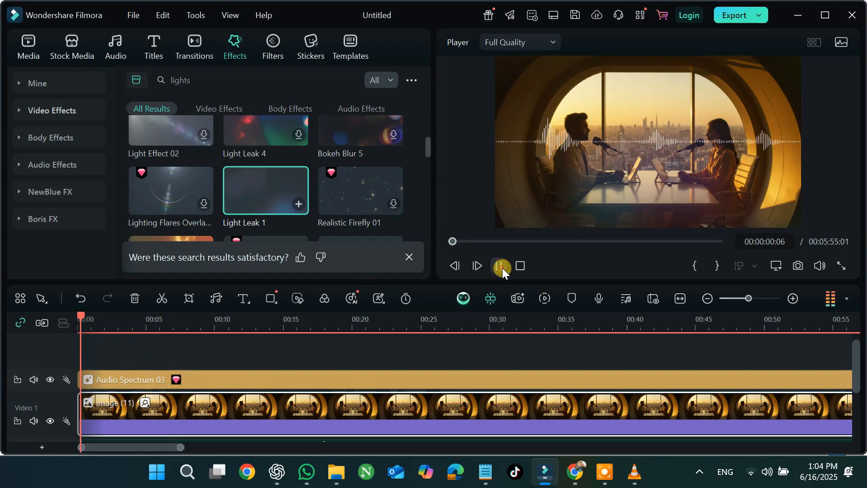
{"action": "left_click", "coordinate": [501, 265]}
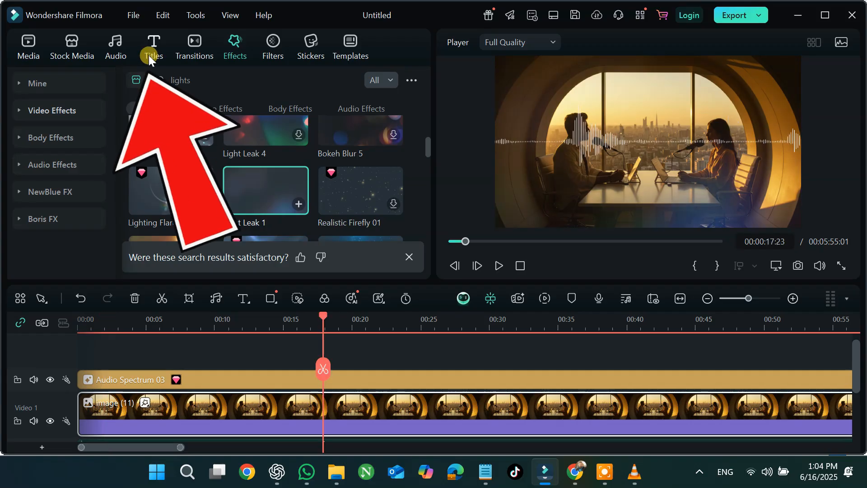
Add a title template on its own track above the spectrum from the Titles library.
{"action": "left_click", "coordinate": [153, 47]}
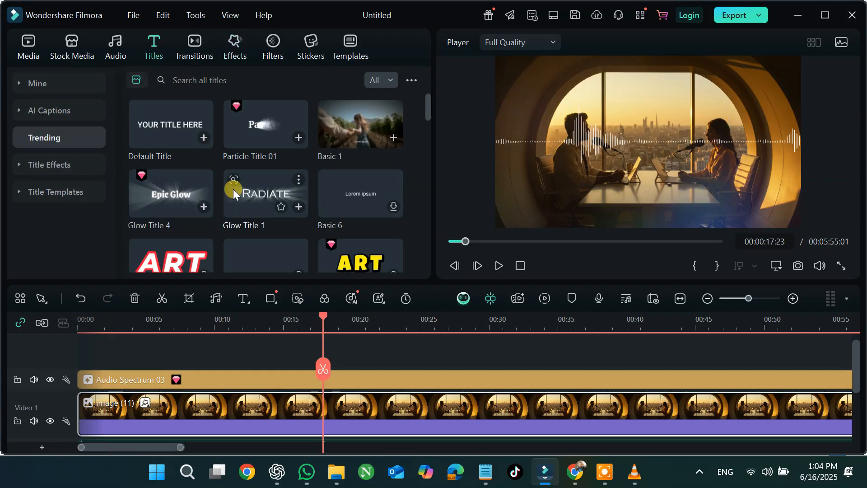
{"action": "left_click_drag", "start_coordinate": [264, 193], "coordinate": [110, 354]}
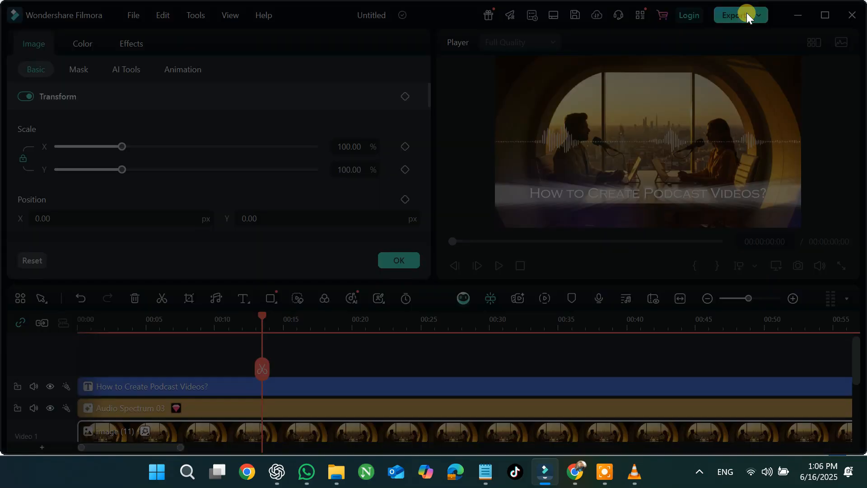
Export the project as Flam BG With Sound.mp4, a 1920*1080 H.264 MP4, to Local.
{"action": "left_click", "coordinate": [736, 15]}
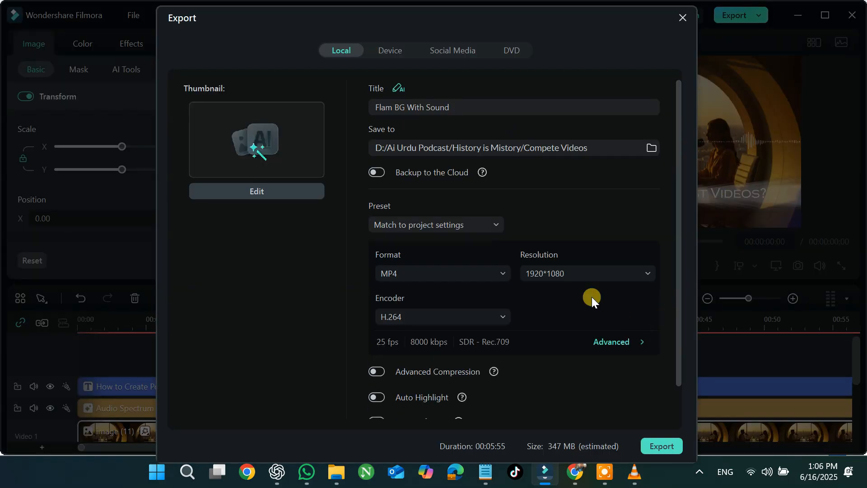
{"action": "scroll", "scroll_direction": "down", "scroll_amount": 3}
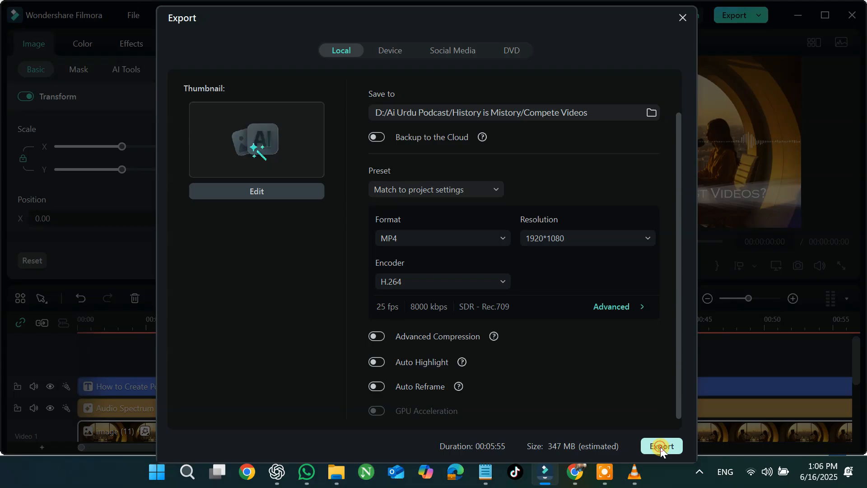
{"action": "left_click", "coordinate": [682, 17]}
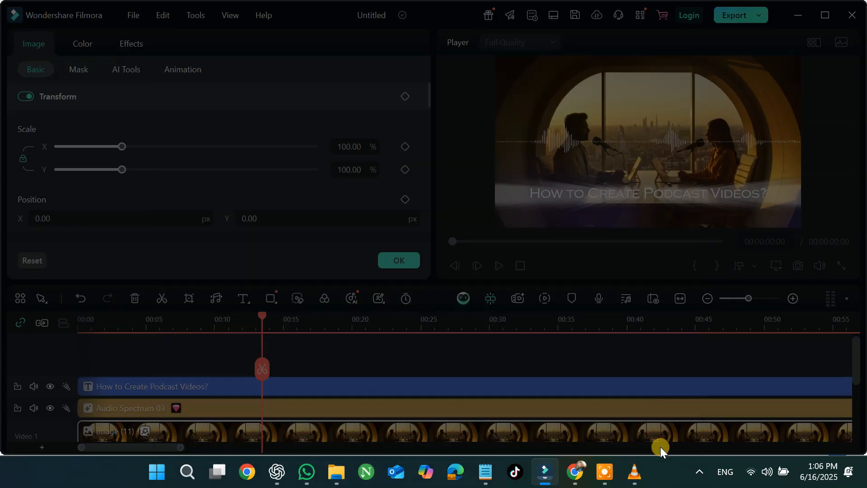
{"action": "left_click", "coordinate": [734, 15]}
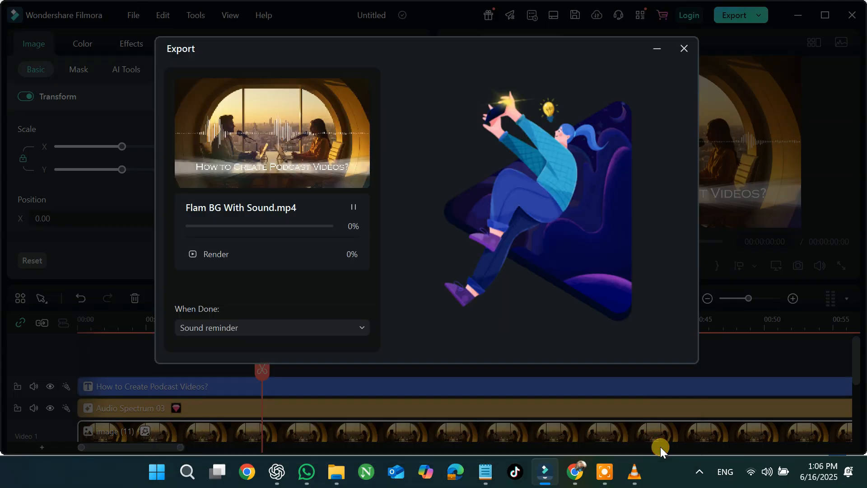